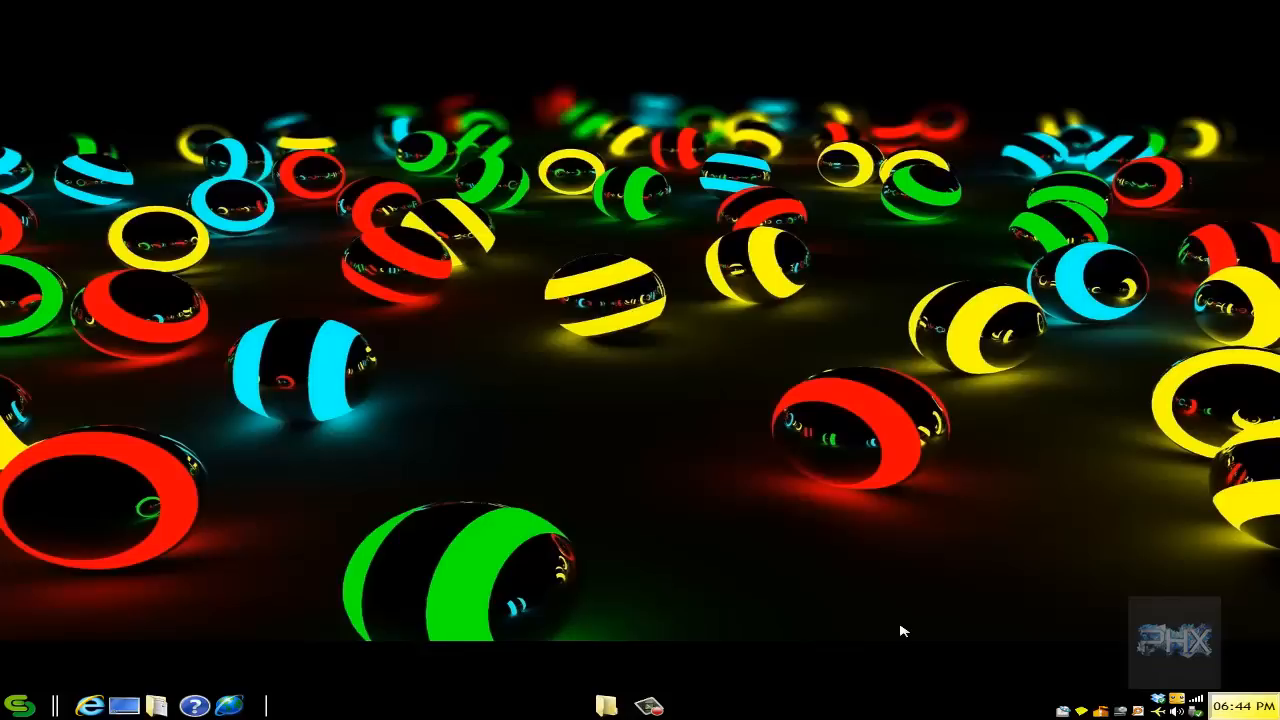
mouse_move(630, 676)
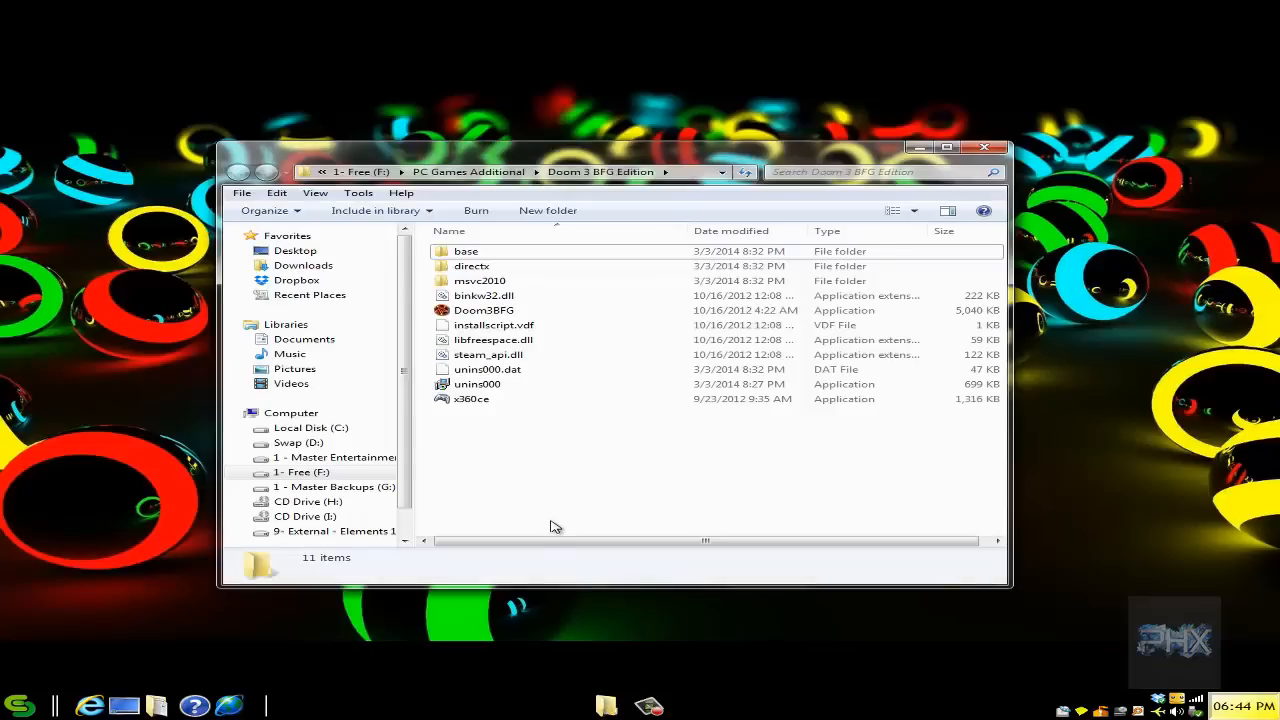
mouse_move(562, 518)
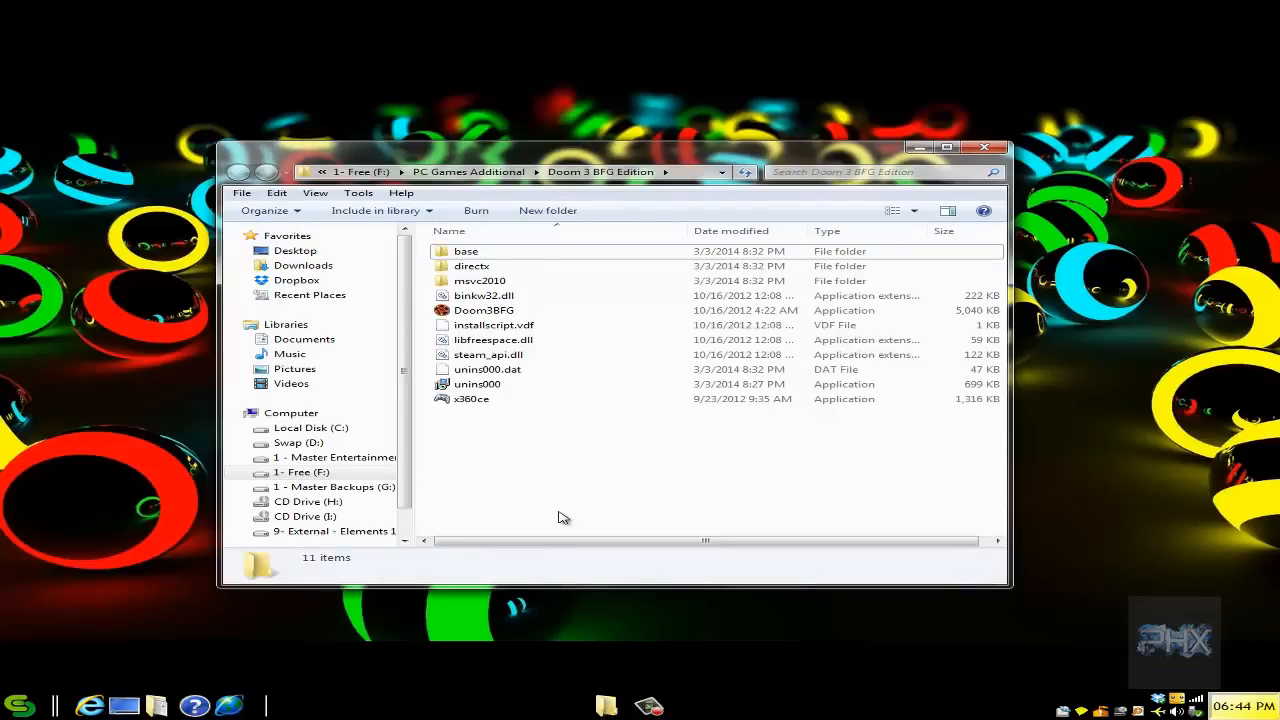
mouse_move(530, 504)
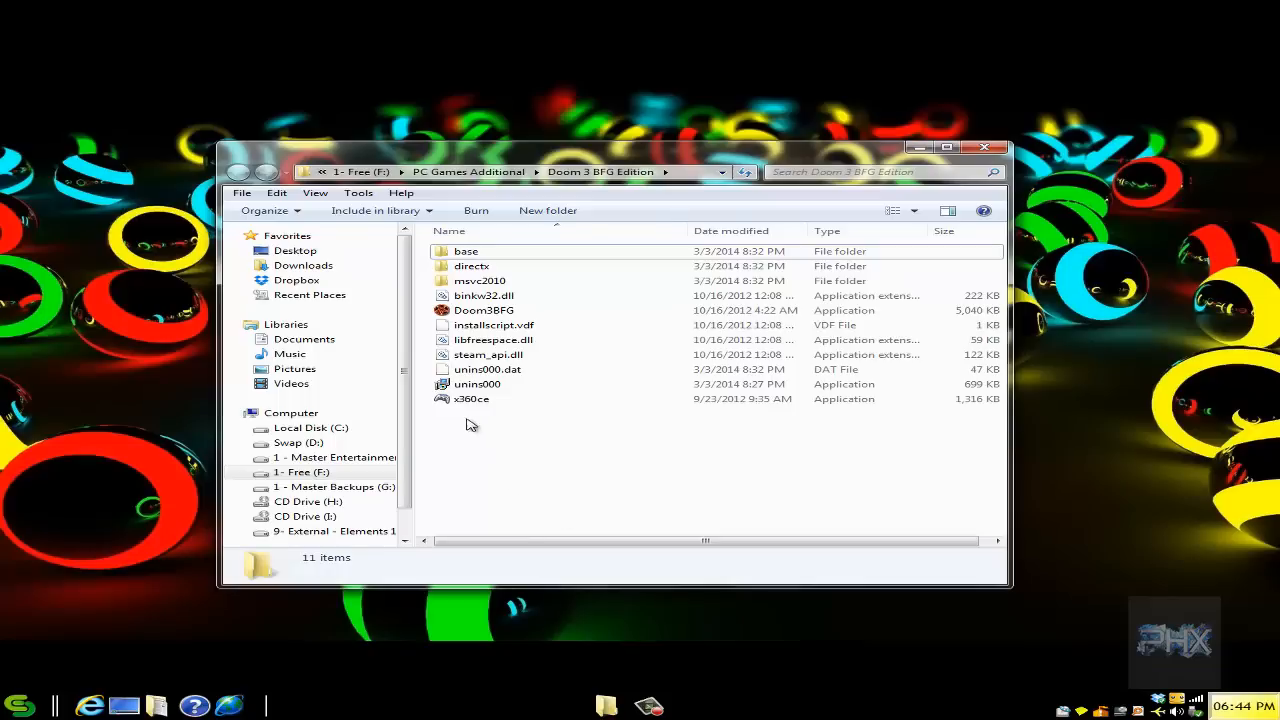
Select x360ce.exe in the F:\PC Games Additional\Doom 3 BFG Edition folder
click(472, 398)
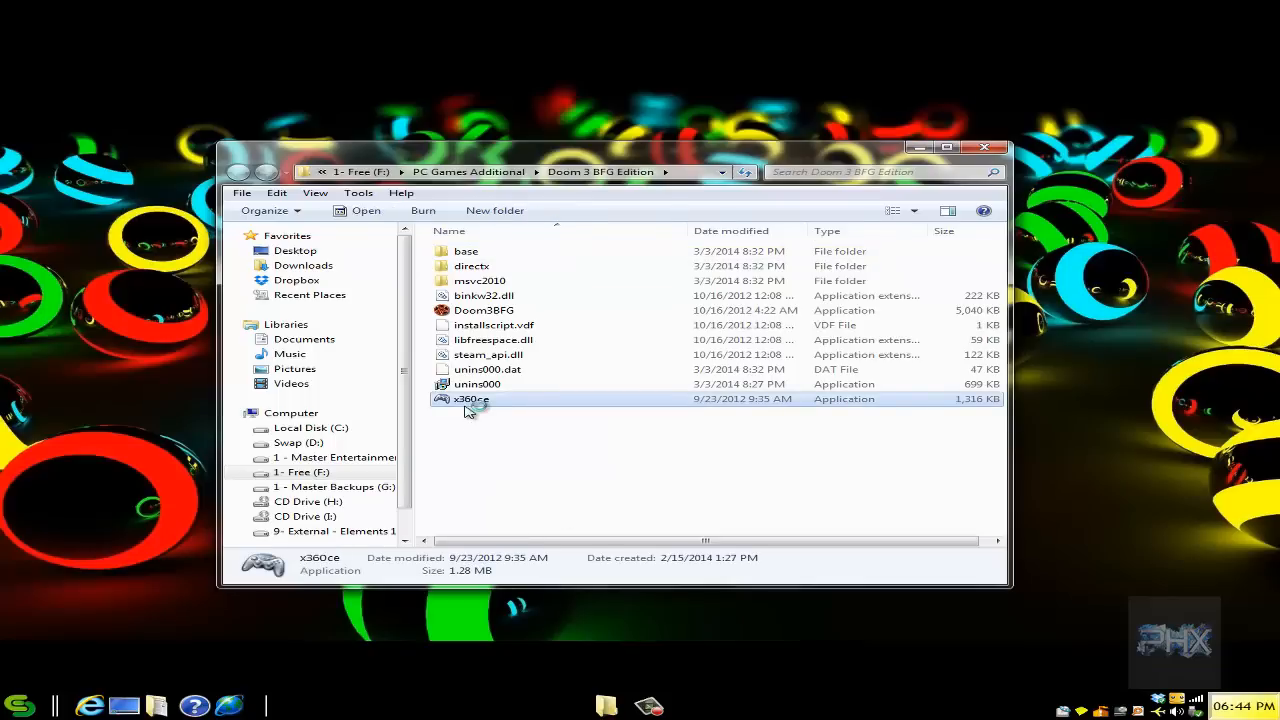
mouse_move(608, 456)
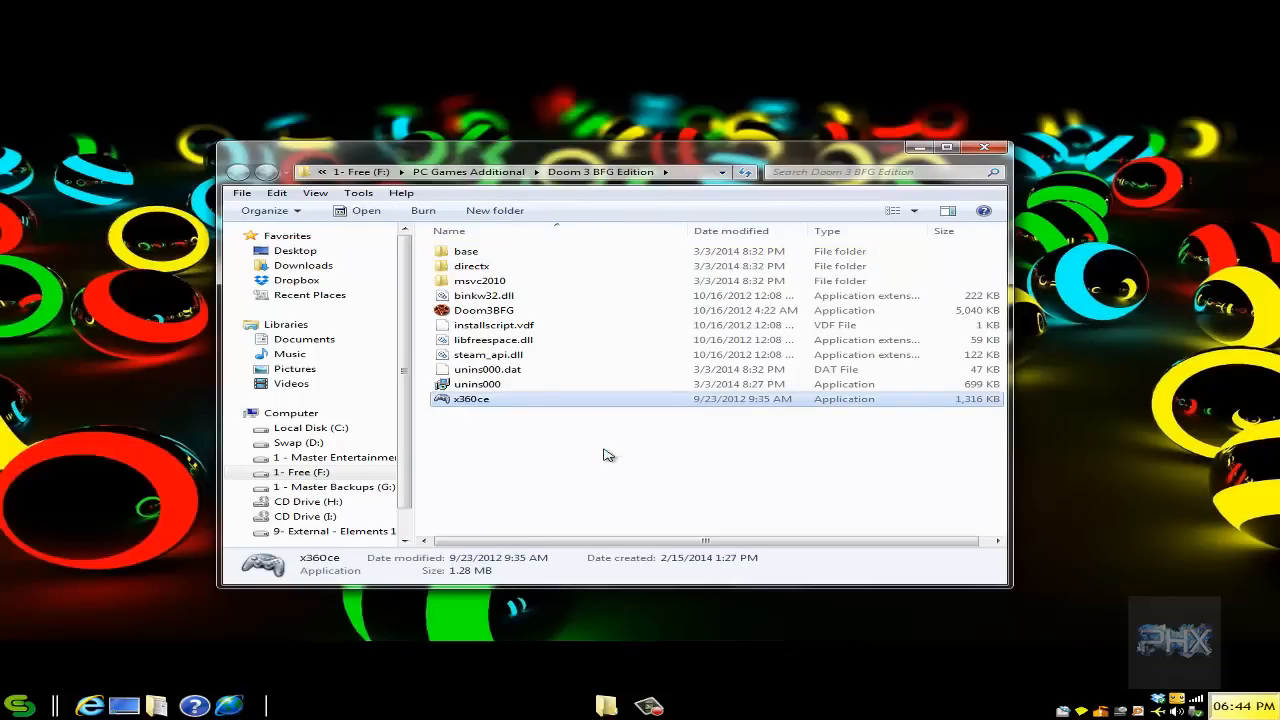
Launch x360ce and agree to create the missing x360ce.ini and xinput1_3.dll files
double_click(472, 398)
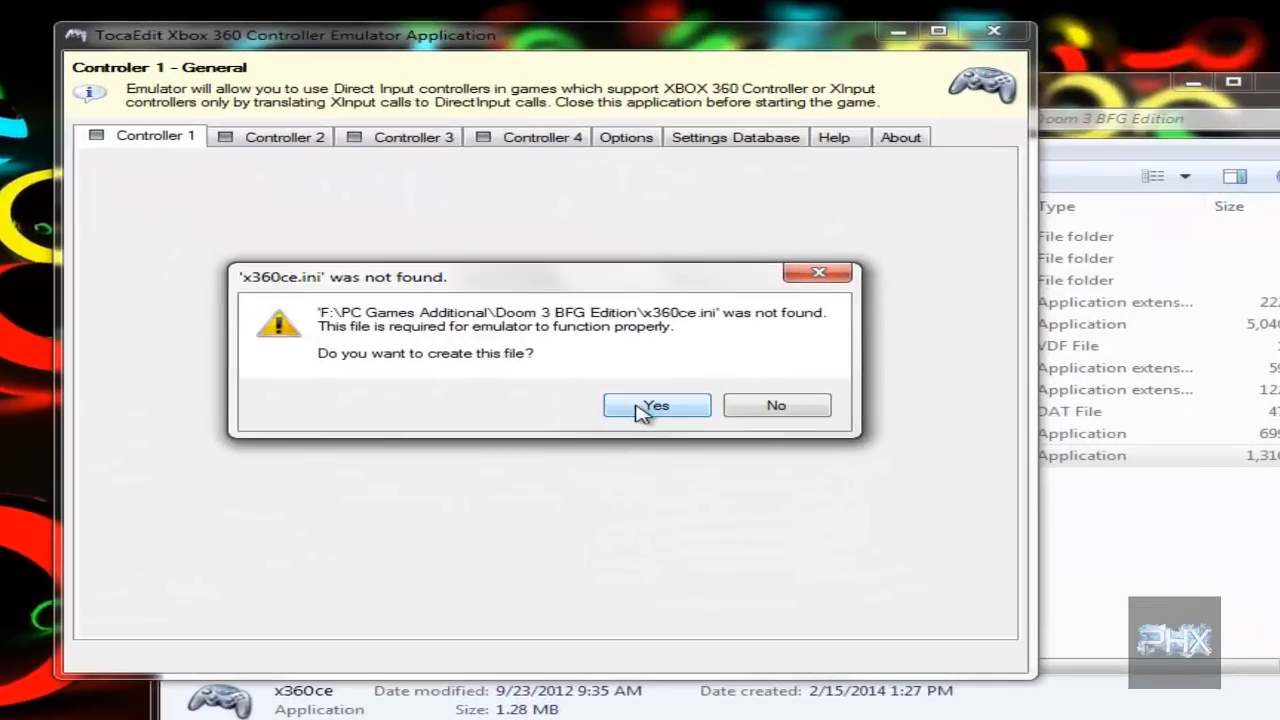
click(656, 404)
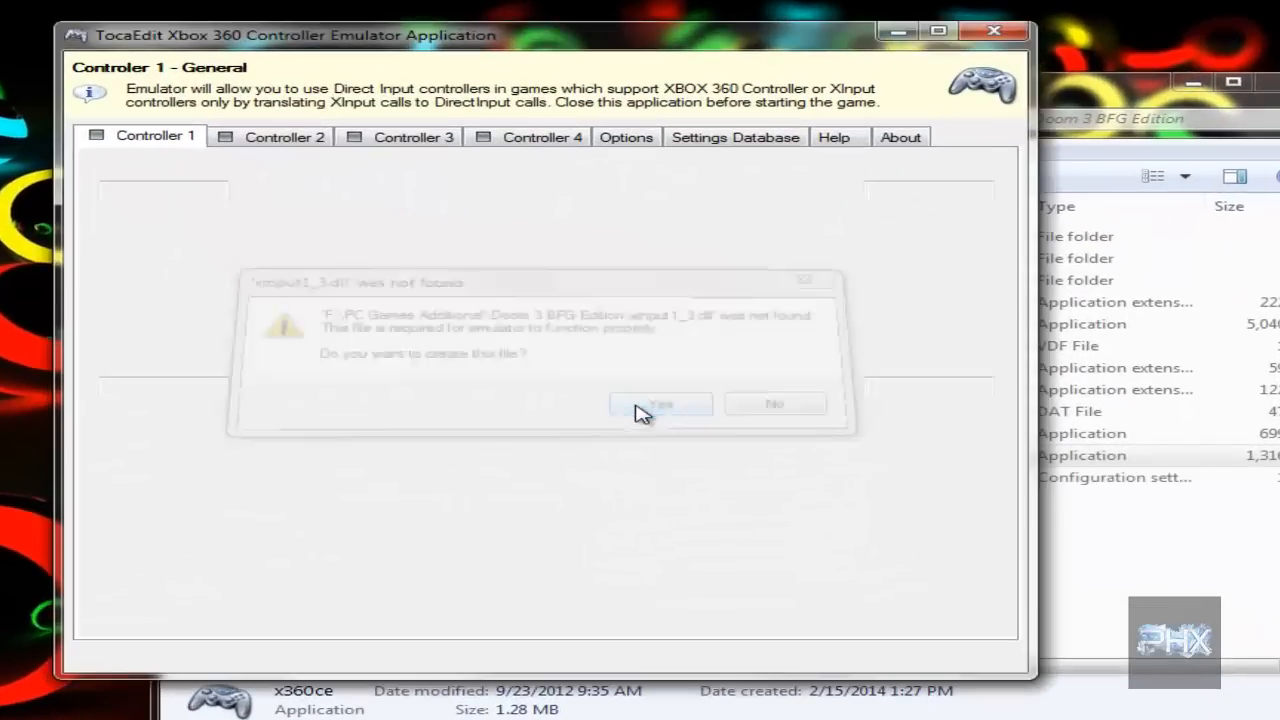
click(660, 404)
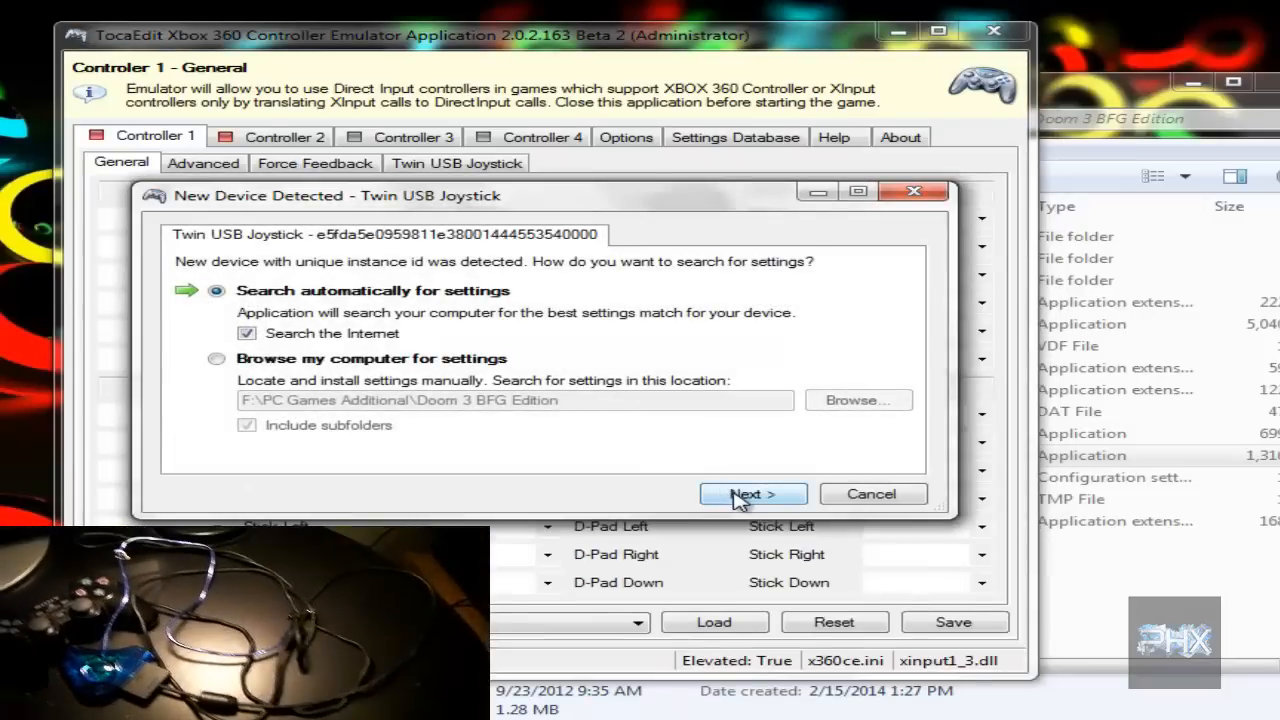
Search online settings for the Twin USB Joystick and load them into Controller 1
click(752, 492)
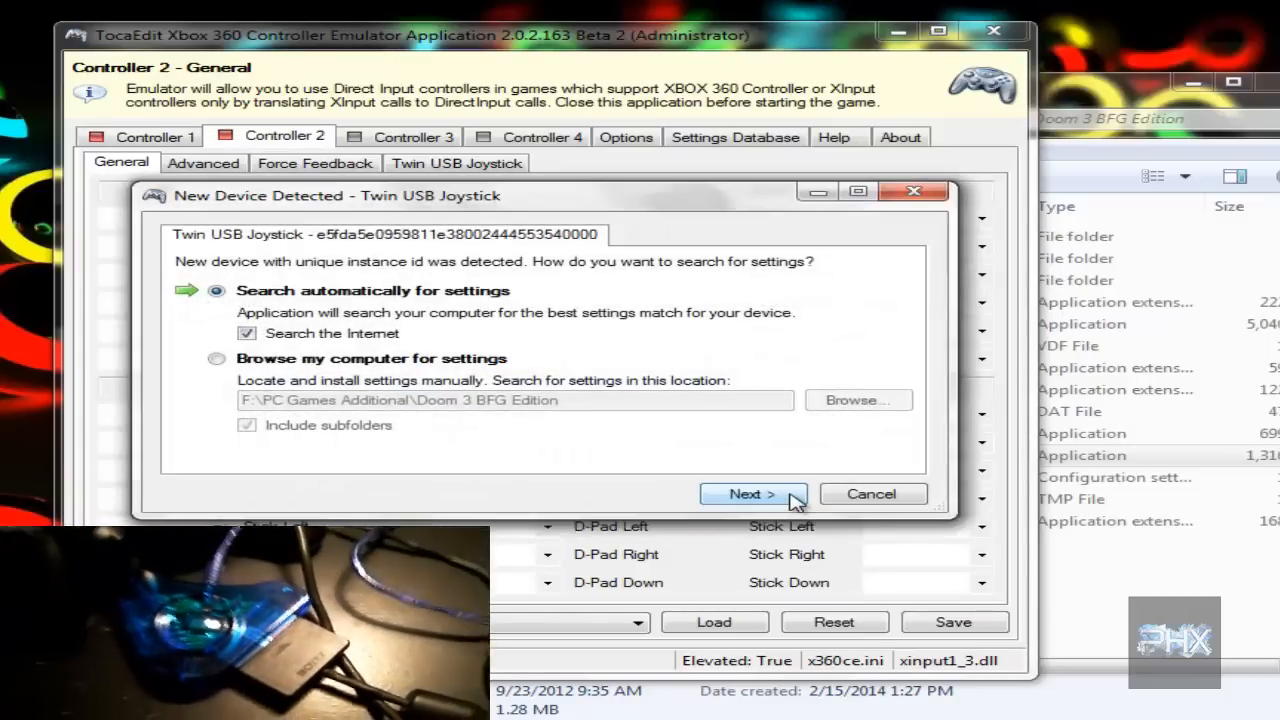
click(752, 492)
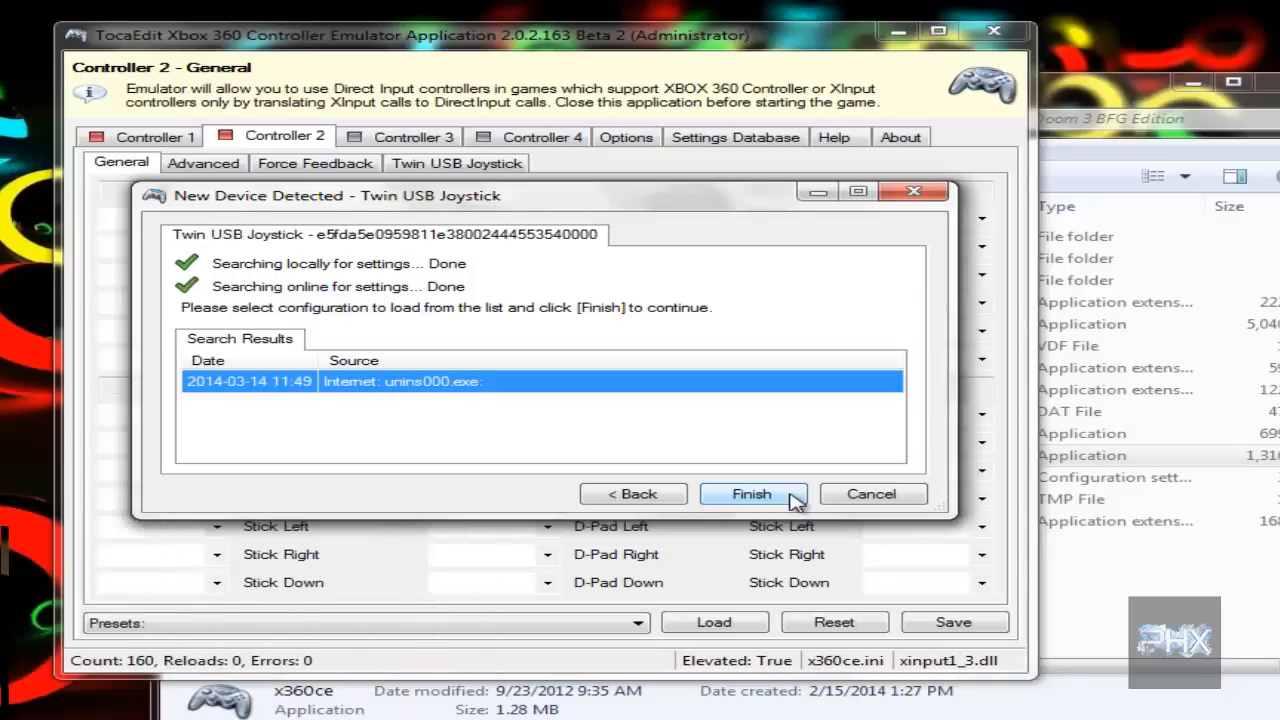
click(752, 494)
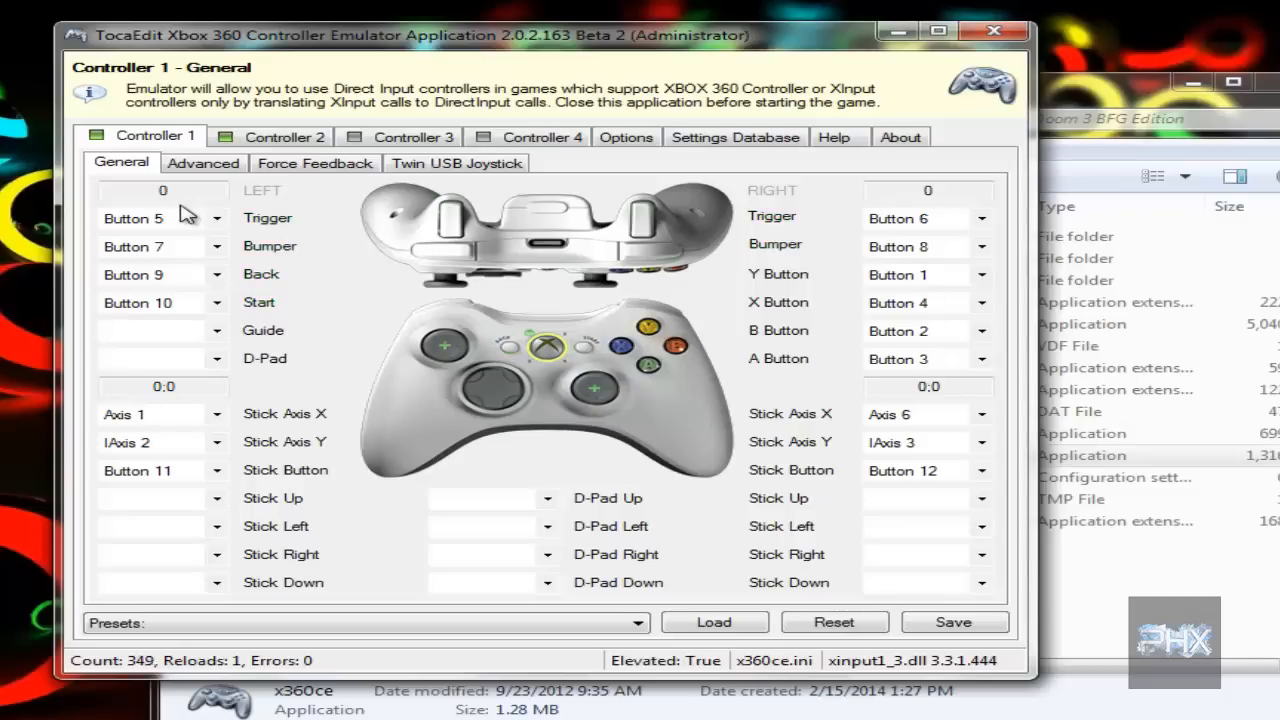
Map Controller 1's D-Pad to DPads > DPad 1 and save the configuration
click(204, 358)
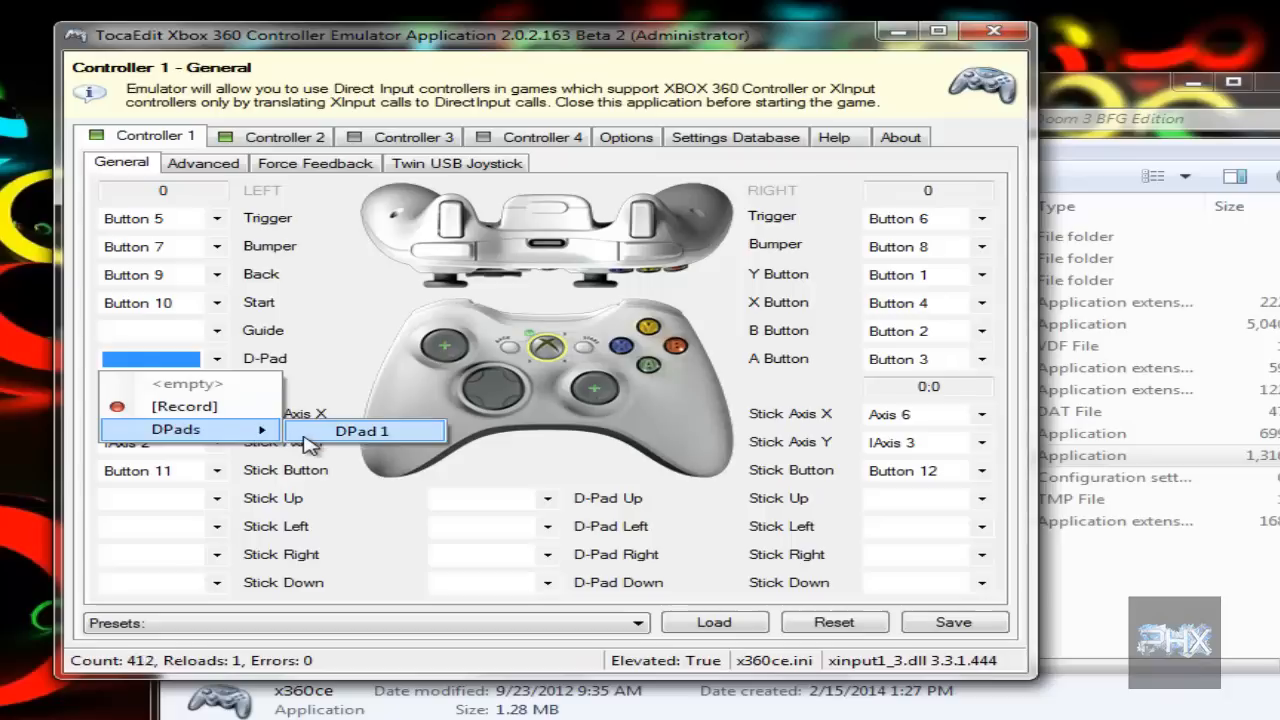
click(362, 430)
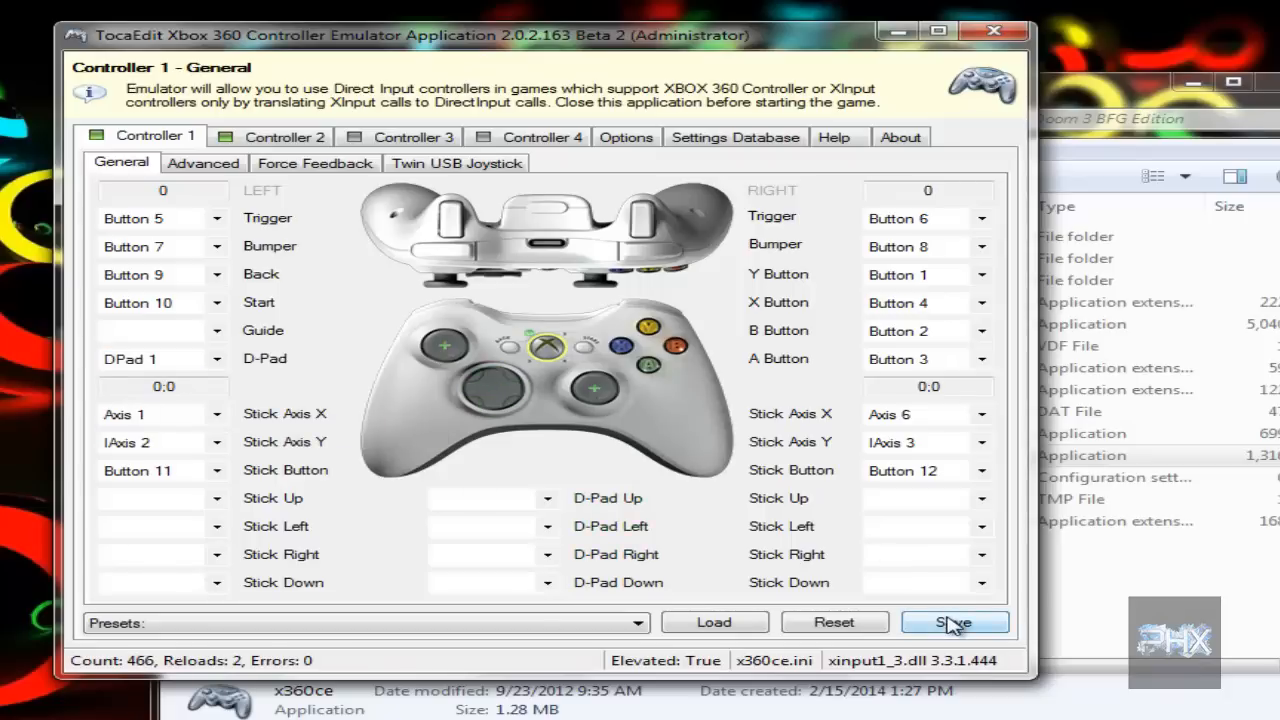
click(954, 622)
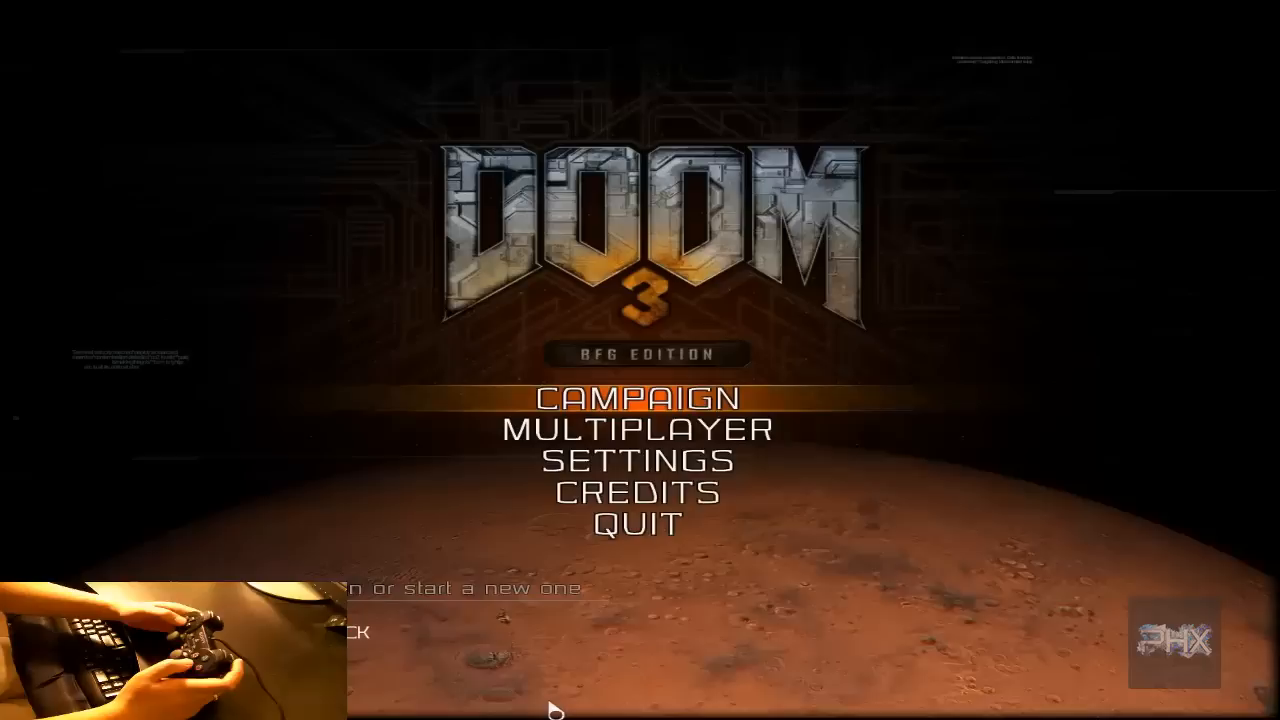
click(636, 460)
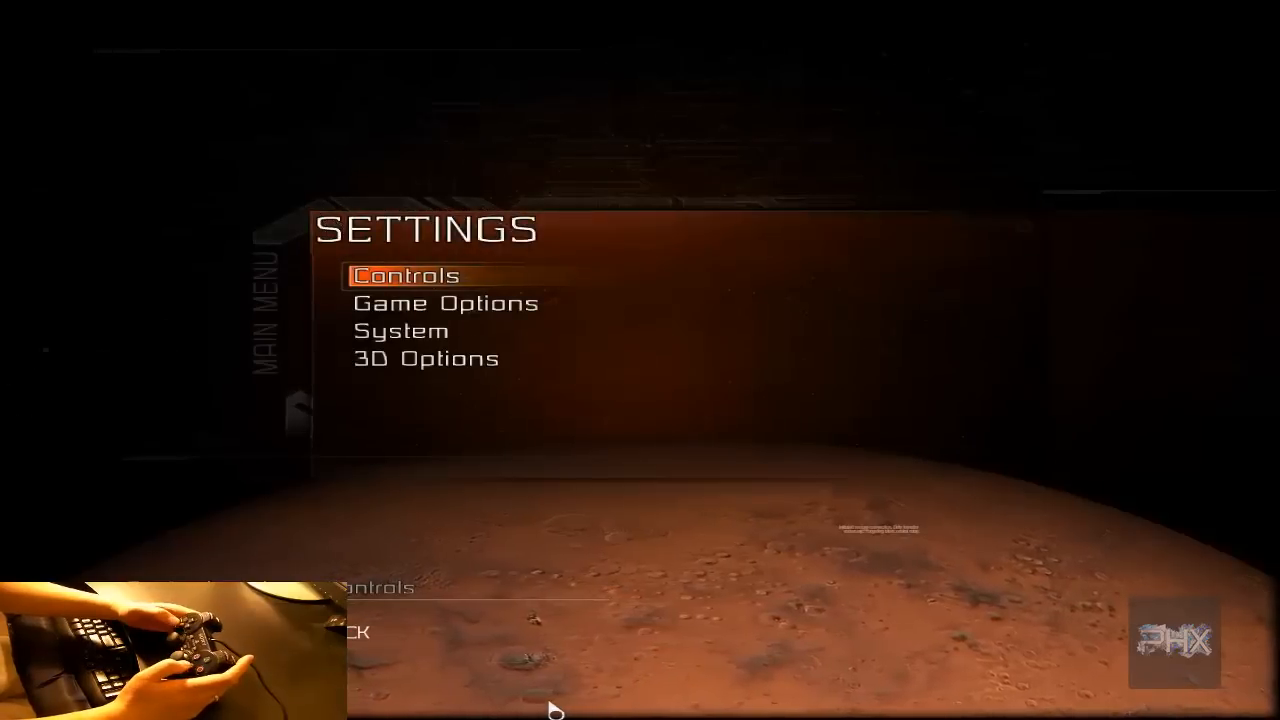
click(404, 276)
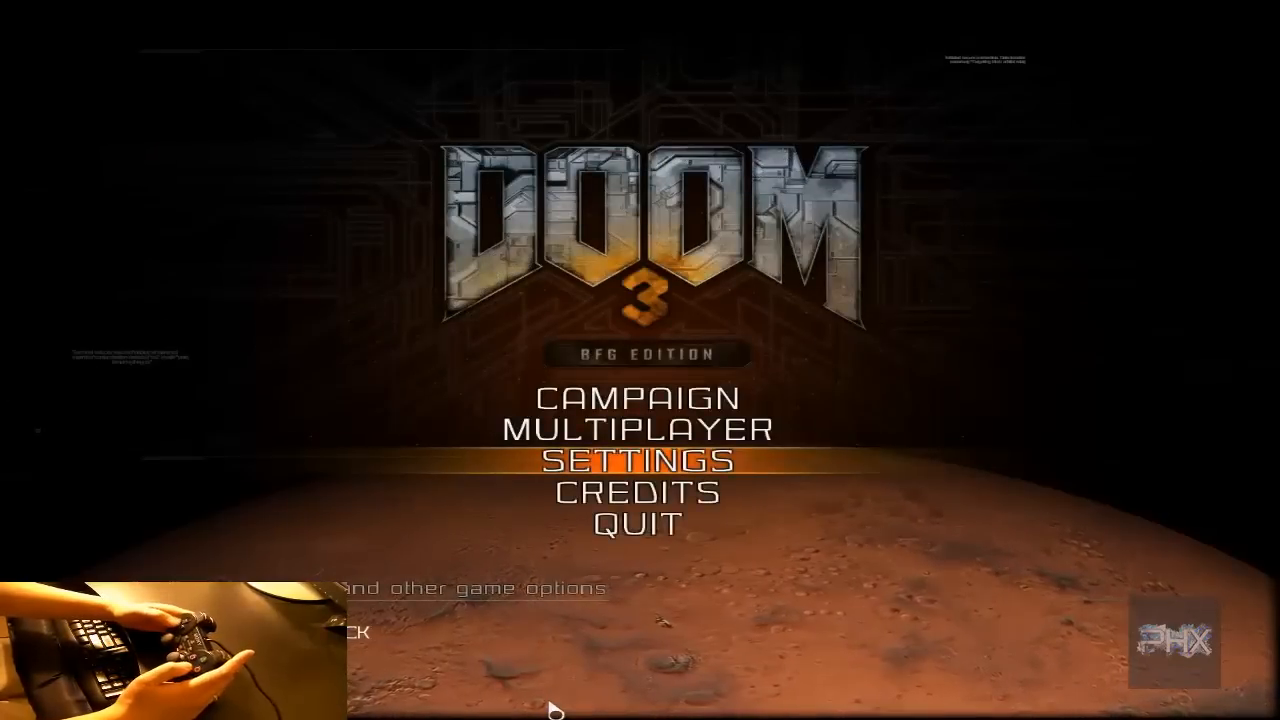
Create and start a private multiplayer match on PumpStation CTF, then respawn into the warmup with RT
click(636, 428)
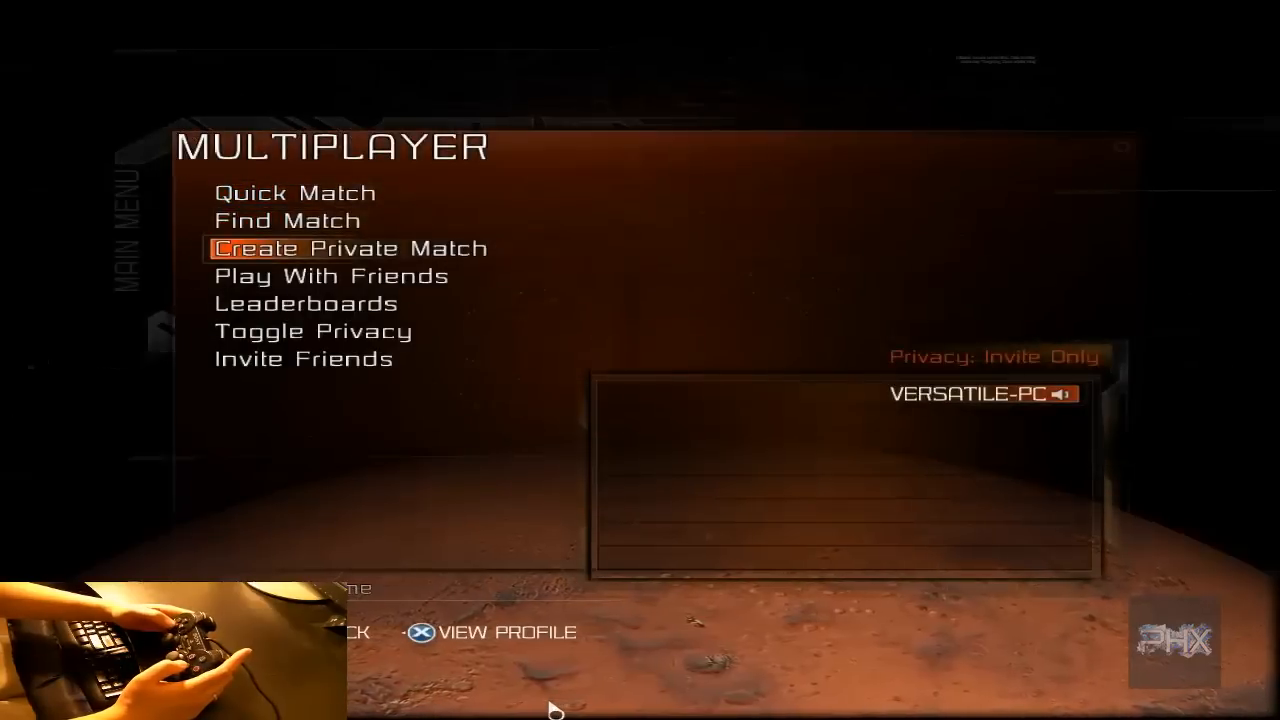
click(350, 248)
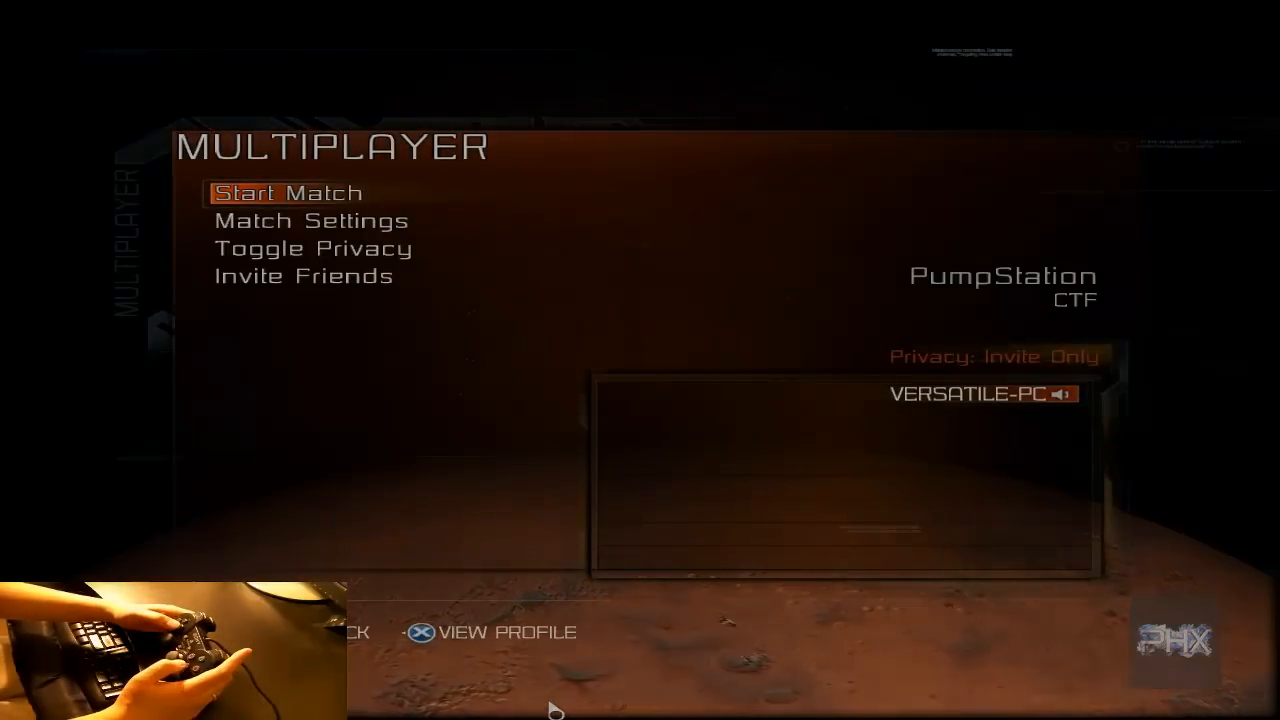
click(286, 192)
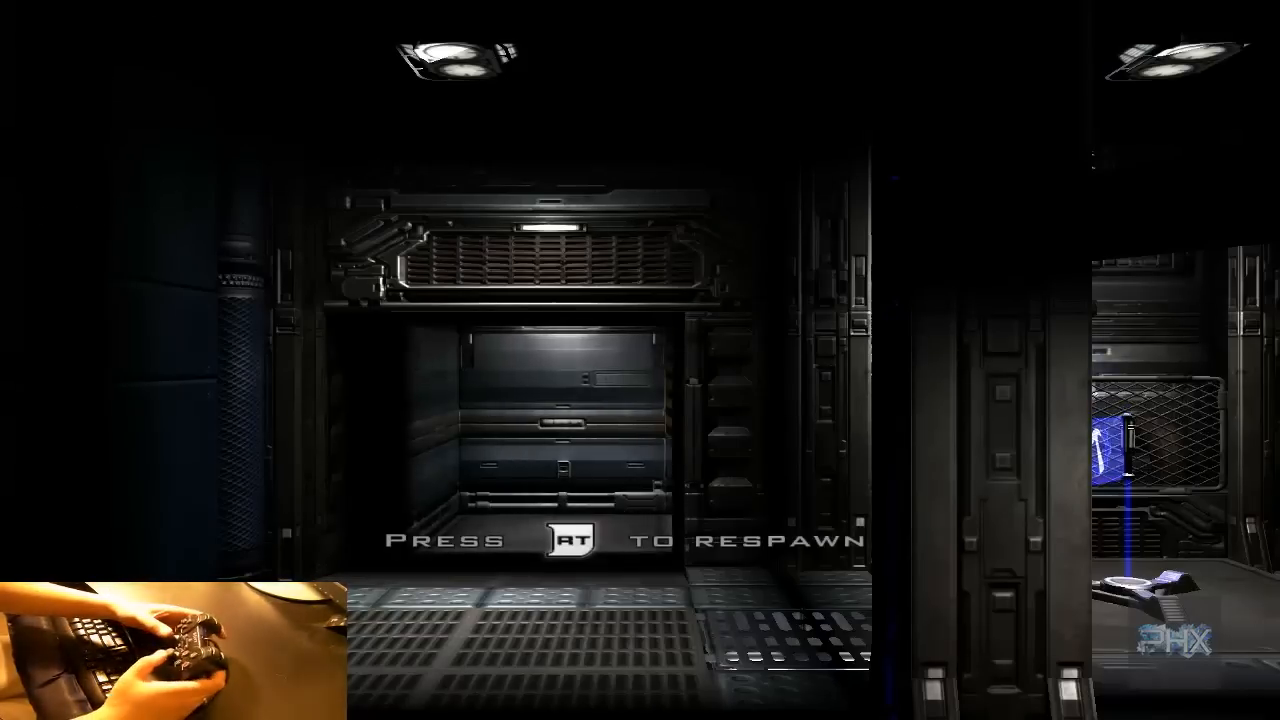
key(RT)
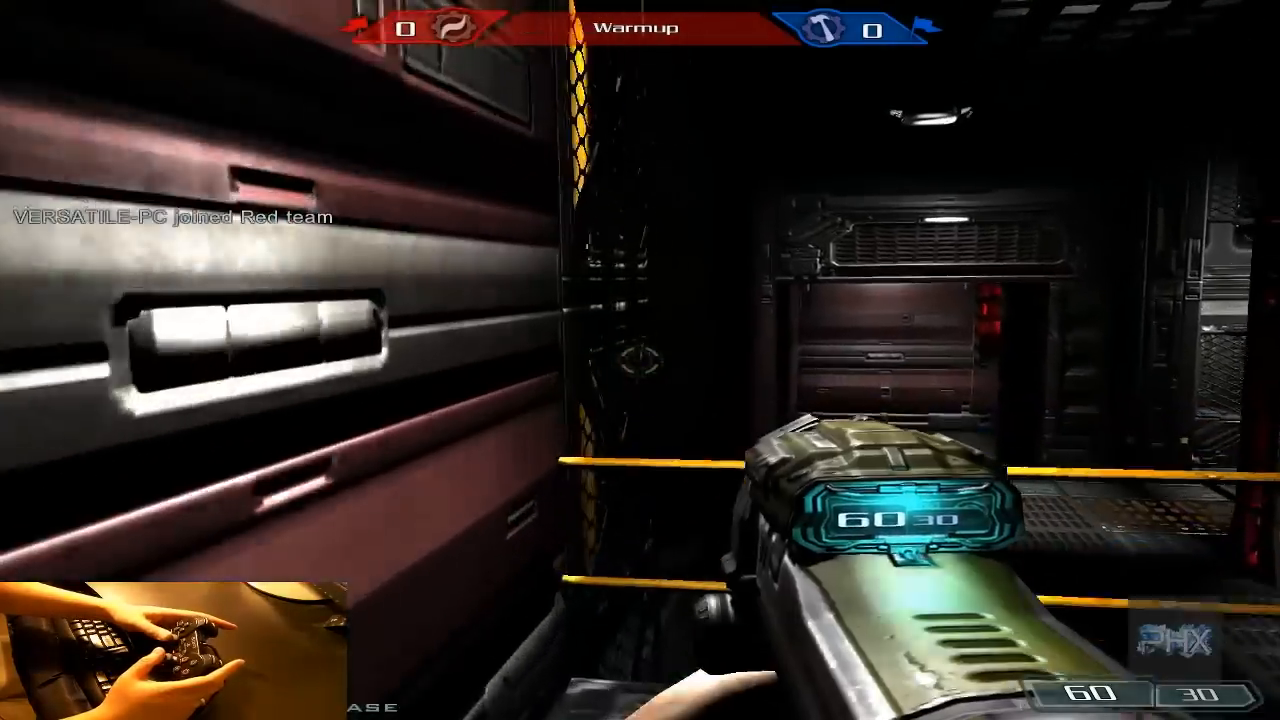